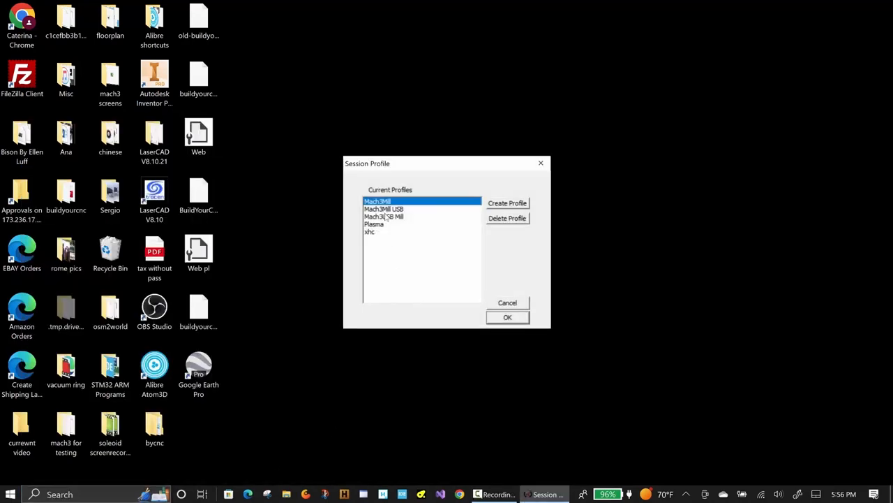
Start Mach3 with the Mach3Mill USB profile and reset the emergency state
left_click(384, 210)
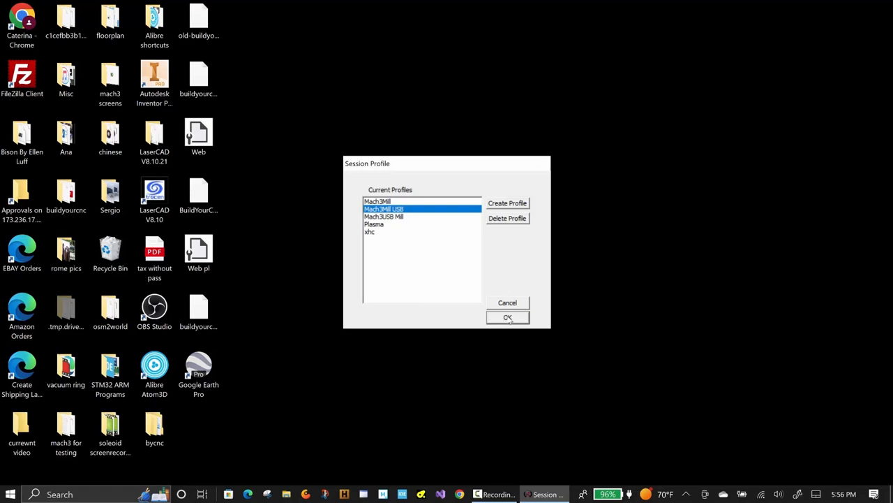
left_click(508, 317)
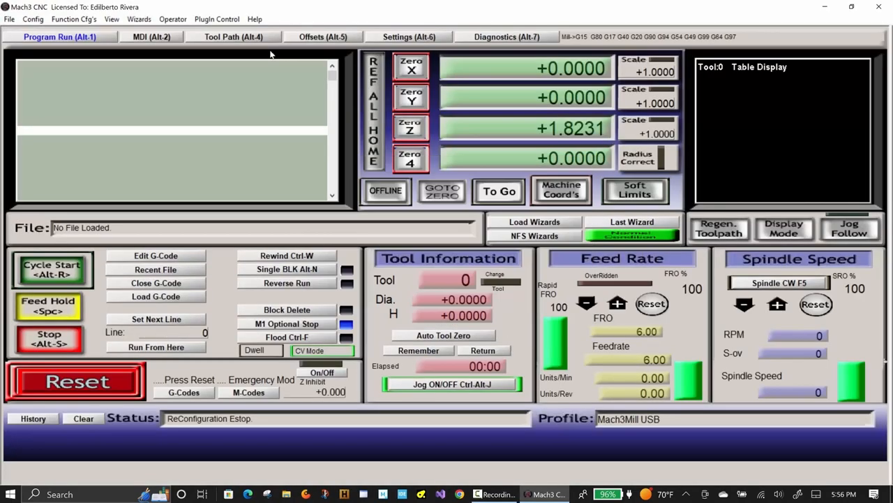
left_click(77, 382)
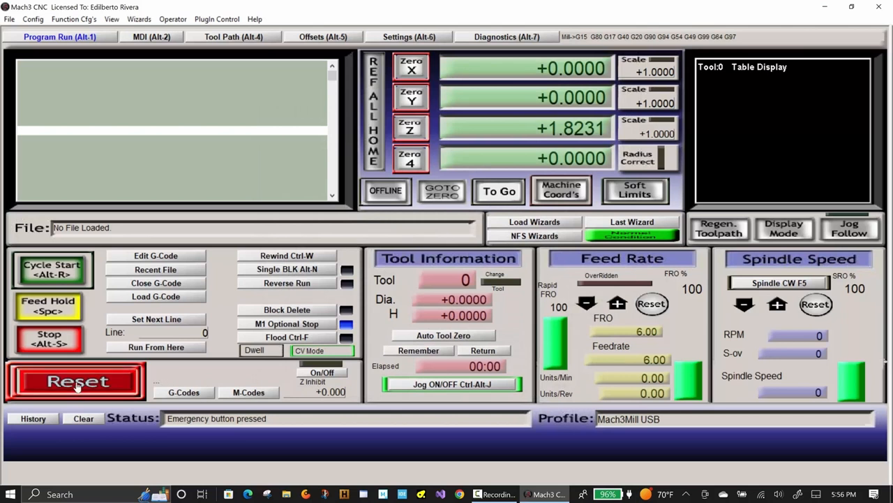
Clear the emergency status and bring up the Plugin Control menu
left_click(76, 383)
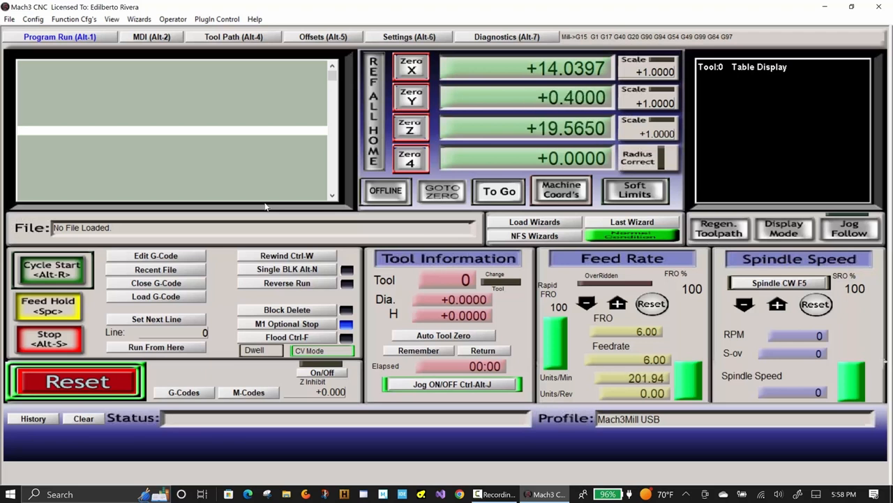
left_click(217, 19)
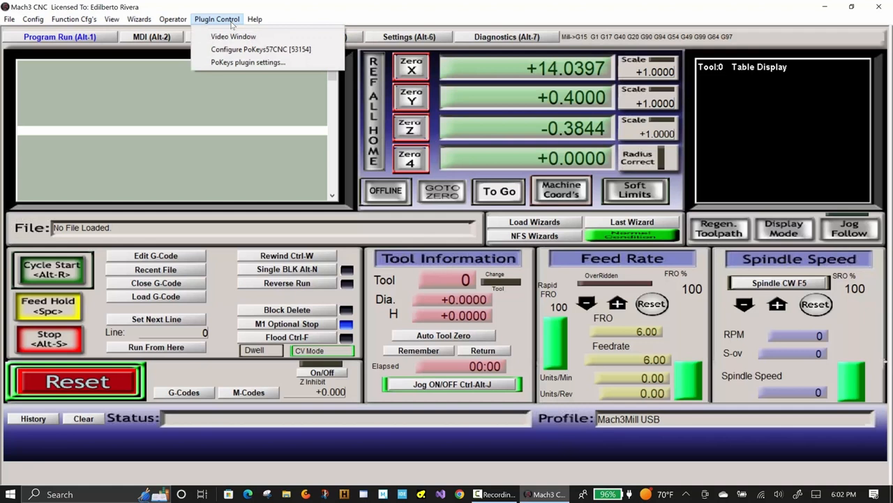
In PoKeys57CNC mapping, assign pins 8, 12 and 13 as inverted Input THC signals
left_click(254, 49)
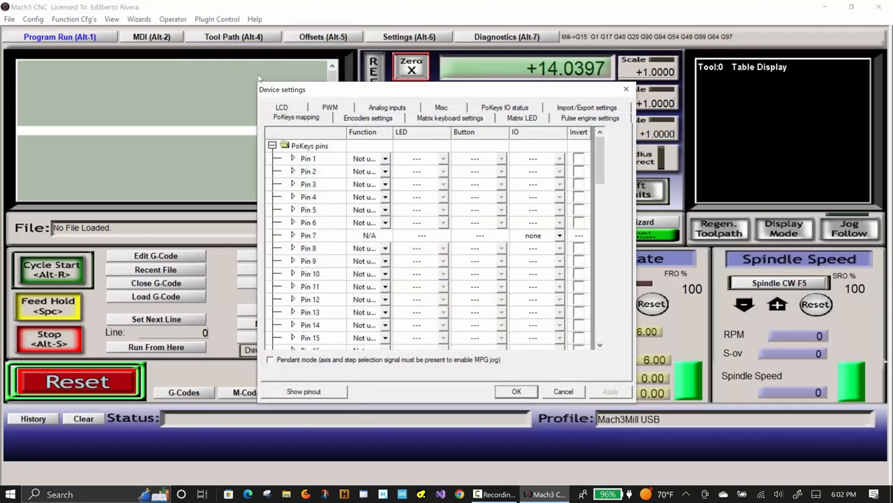
mouse_move(342, 240)
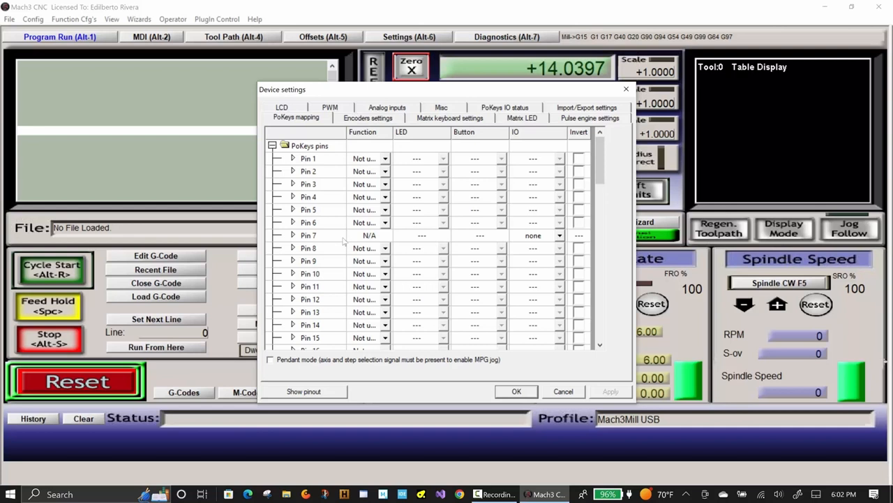
mouse_move(320, 248)
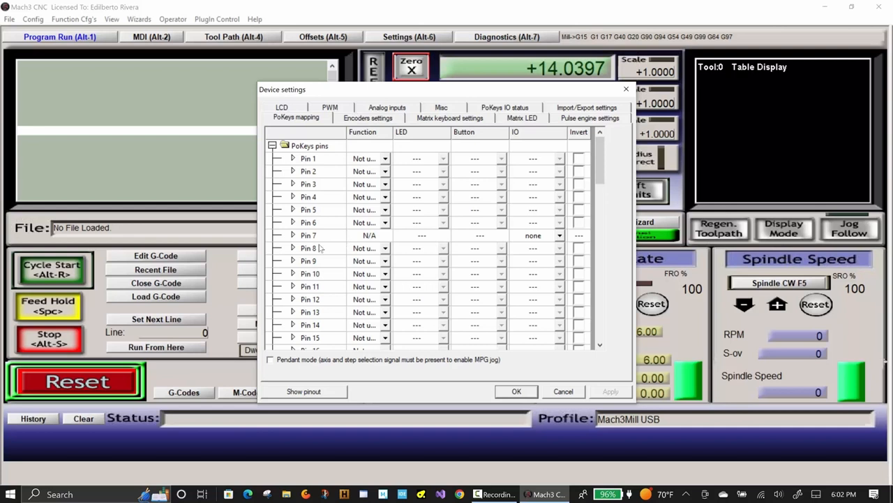
left_click(386, 249)
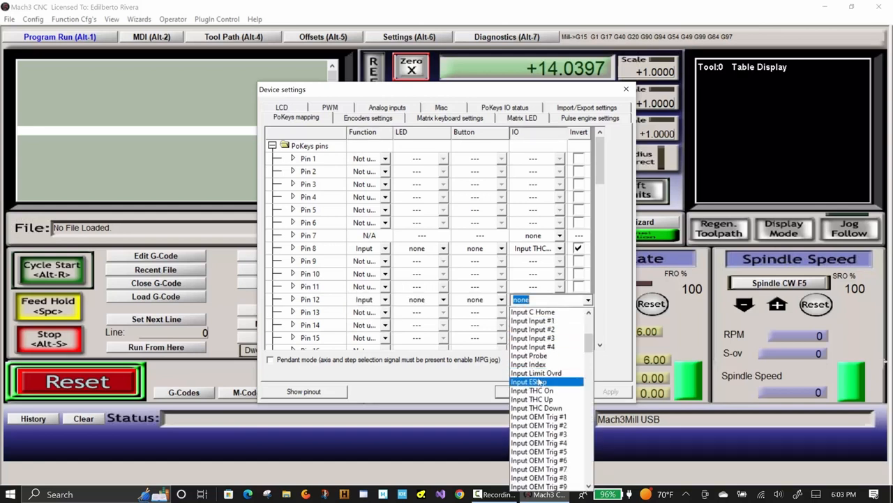
mouse_move(542, 391)
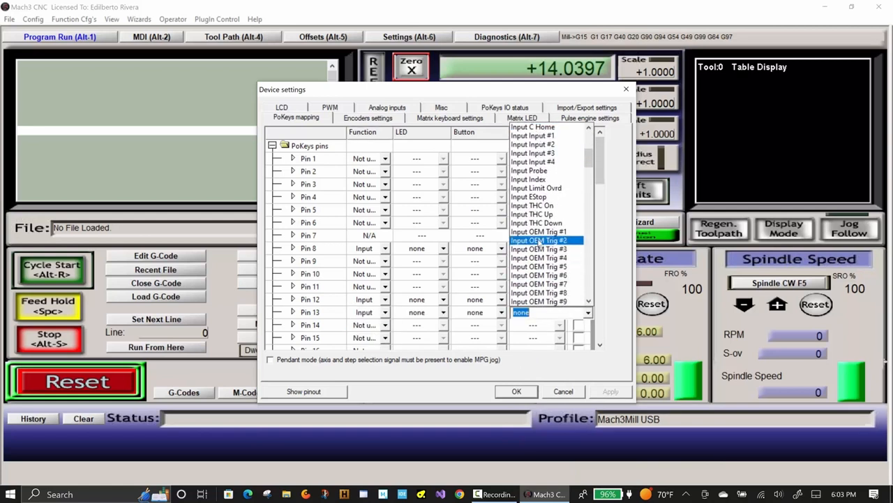
left_click(537, 311)
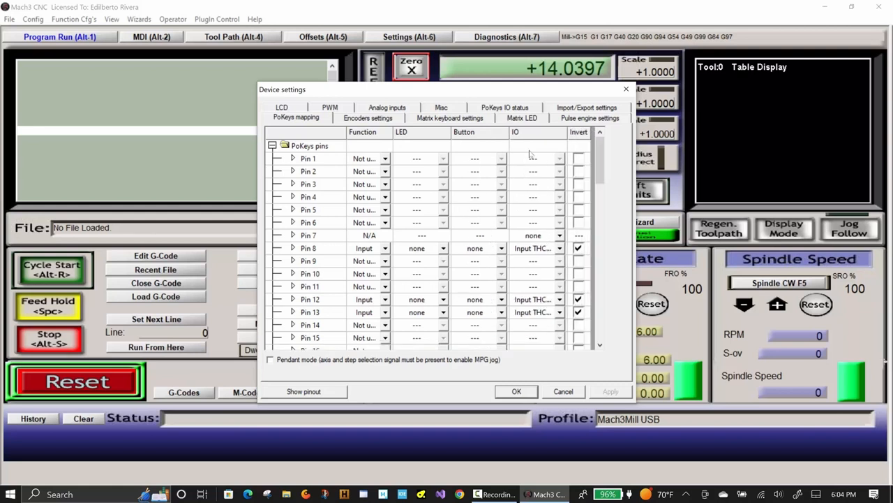
left_click(589, 117)
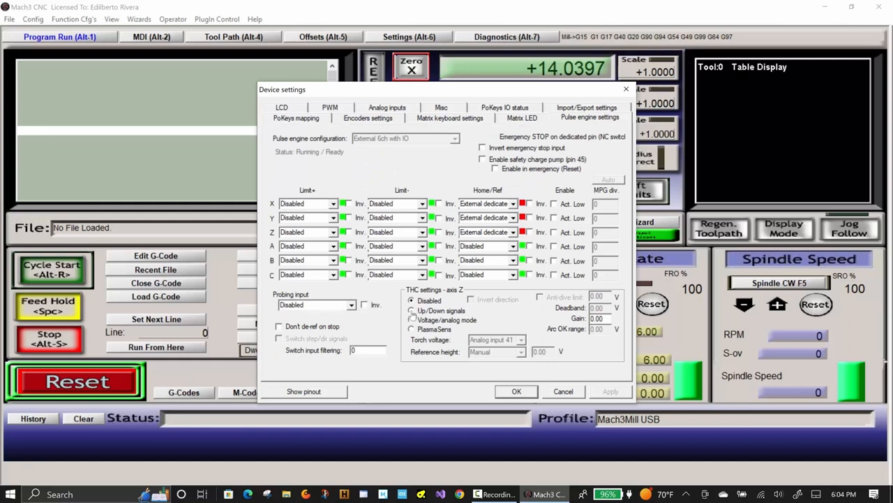
Set Z-axis THC to Up/Down signals with Gain 1 and confirm the device settings
left_click(412, 309)
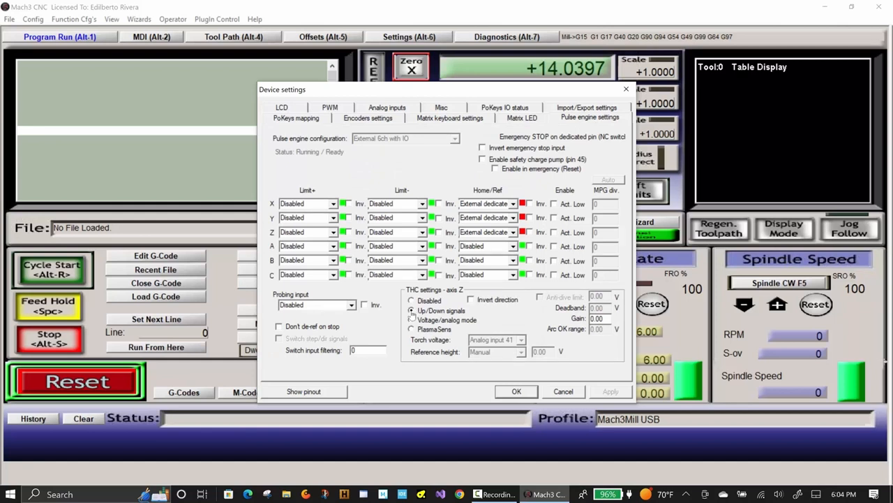
type("1")
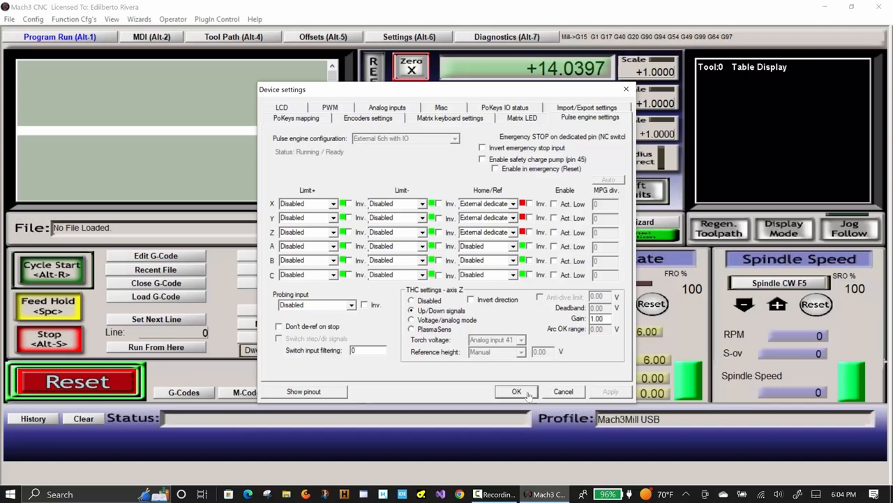
left_click(517, 391)
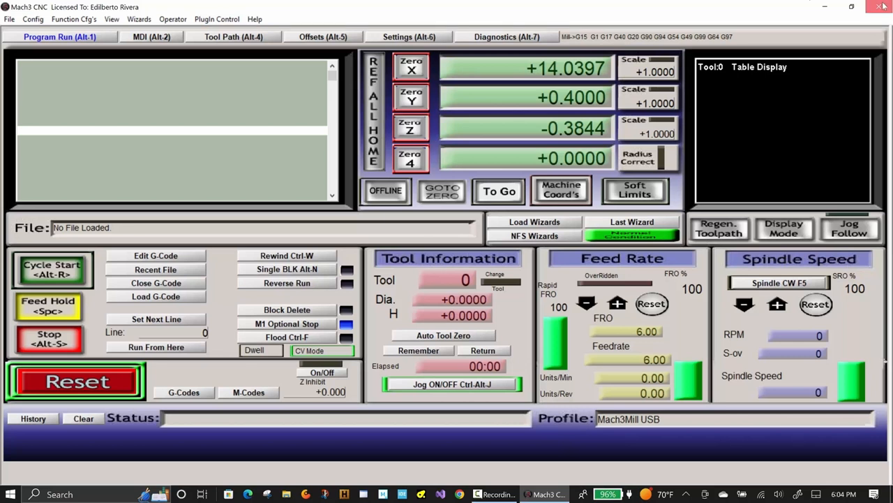
Reopen the PoKeys57CNC settings to verify the THC pin mapping and confirm
left_click(884, 8)
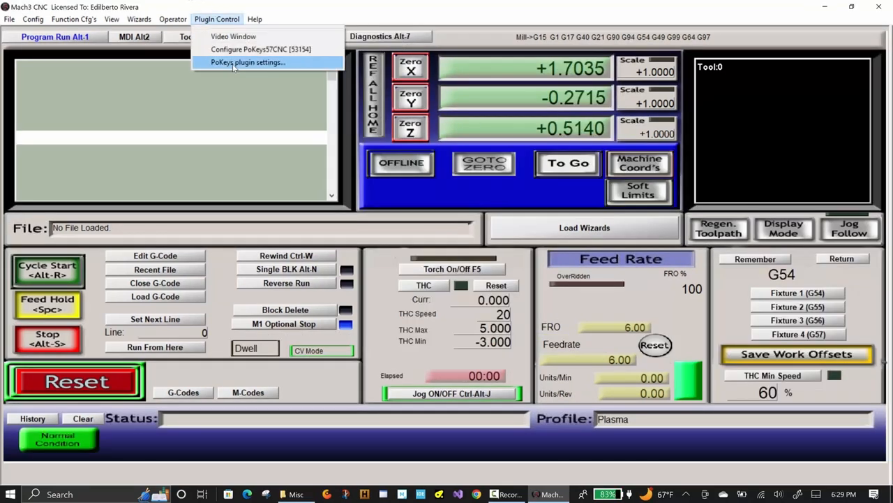
left_click(247, 61)
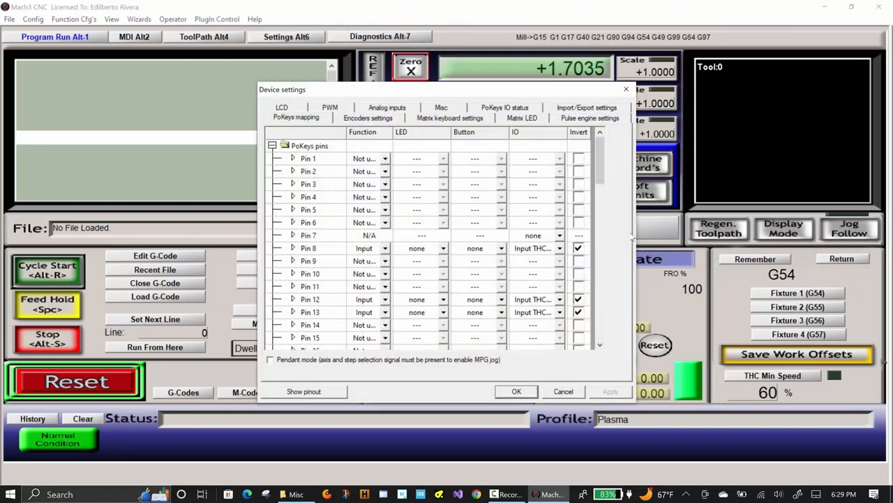
mouse_move(558, 134)
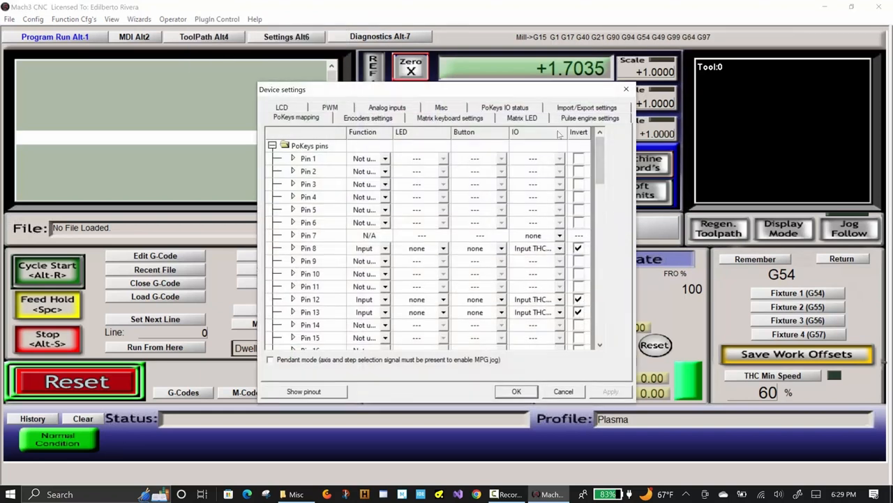
left_click(590, 117)
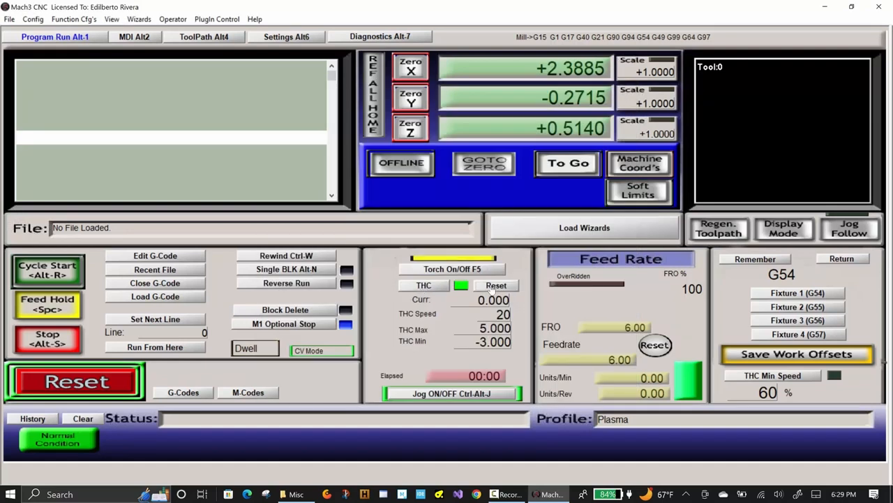
Load the G-code file 'plasma thc test.nc' into the Plasma profile
left_click(9, 10)
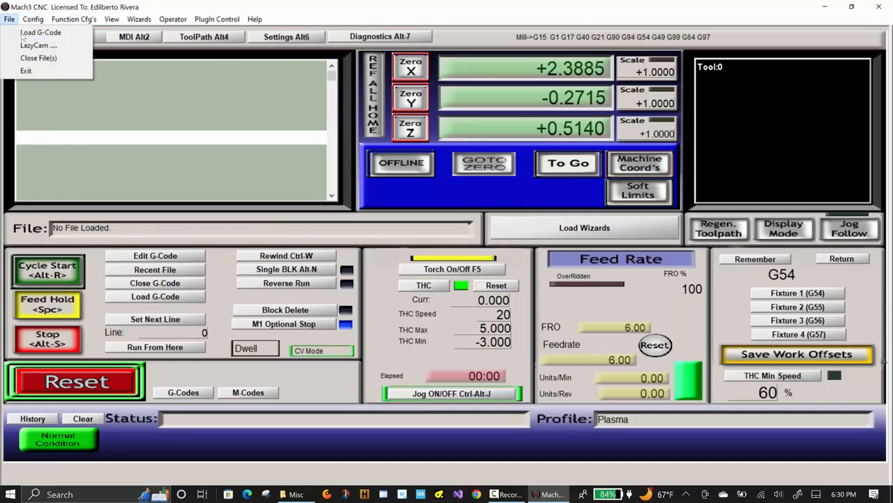
left_click(39, 32)
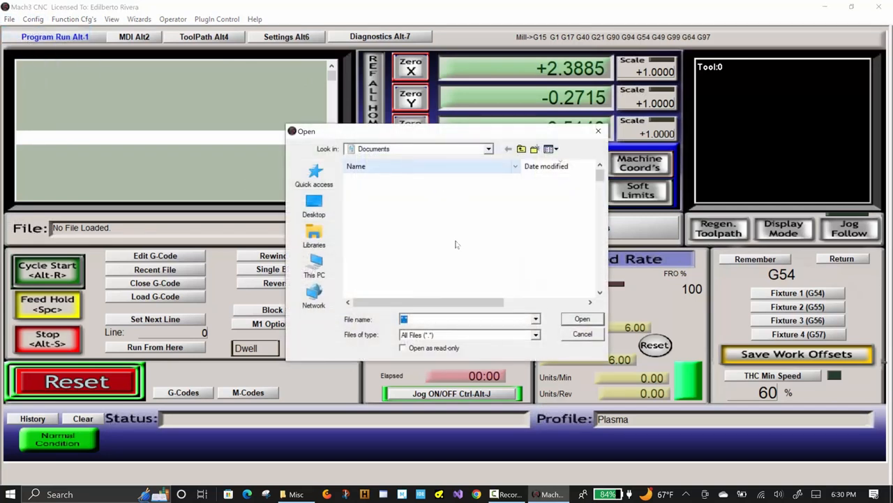
left_click(582, 318)
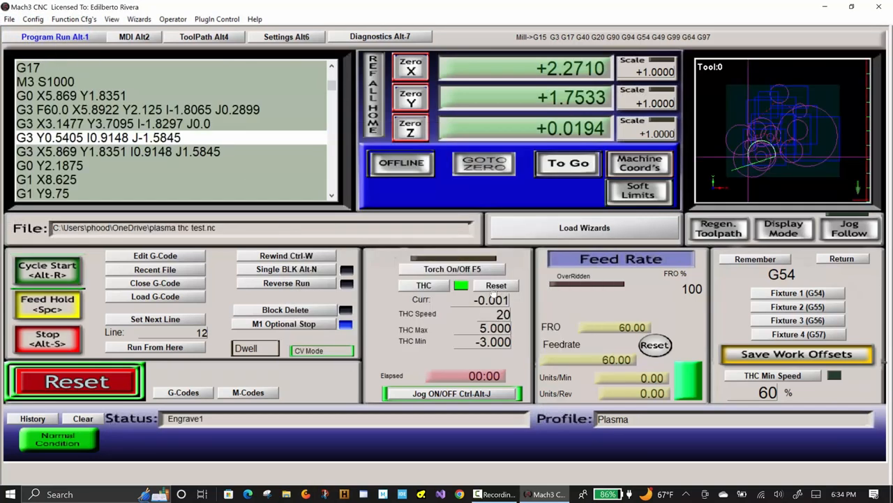